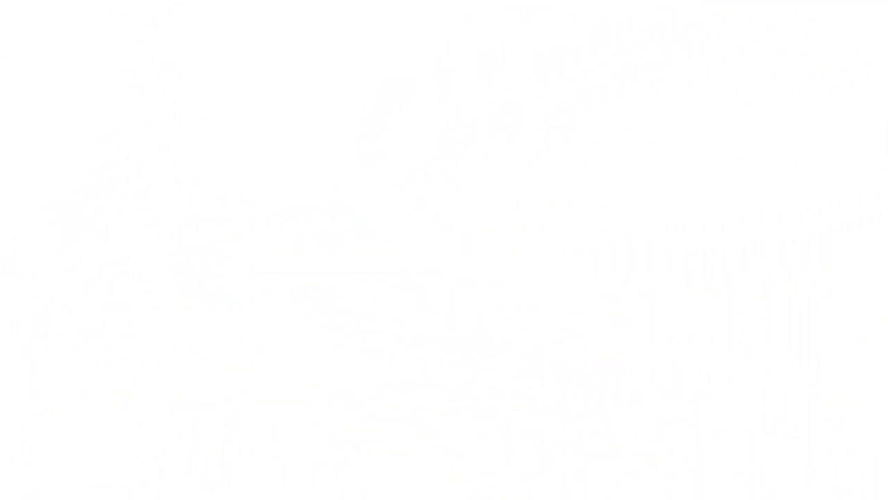
type("www.")
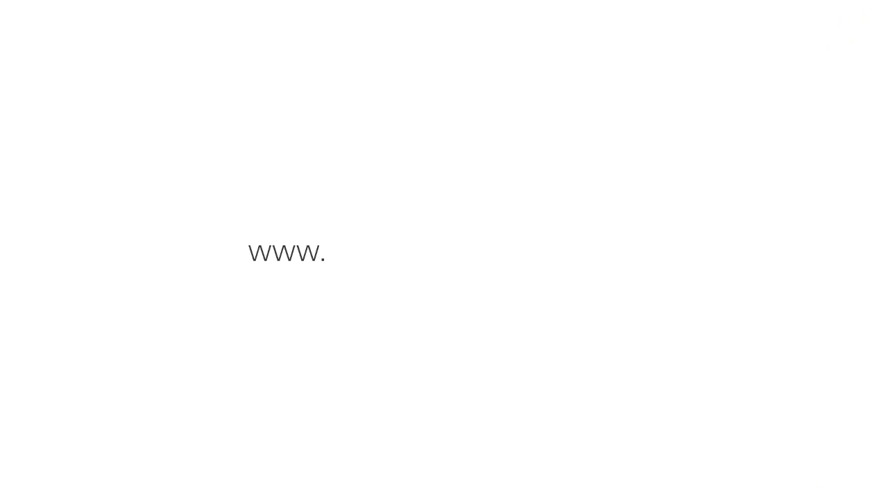
type("cisco.com")
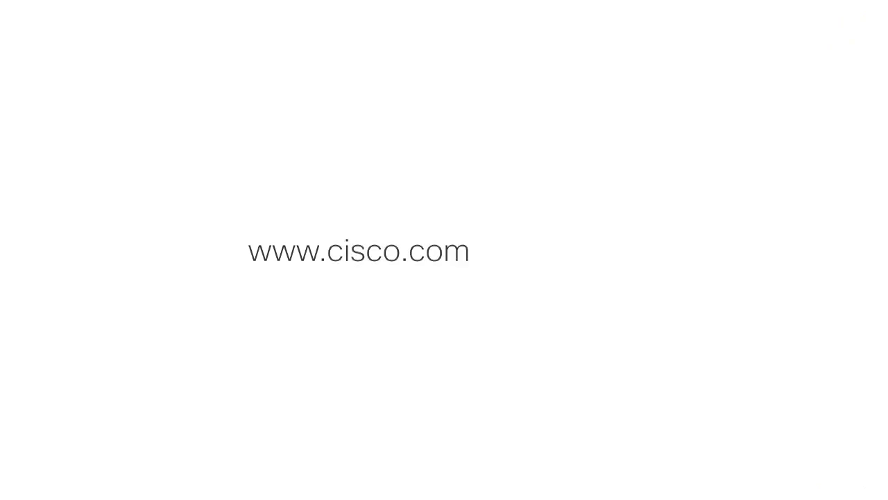